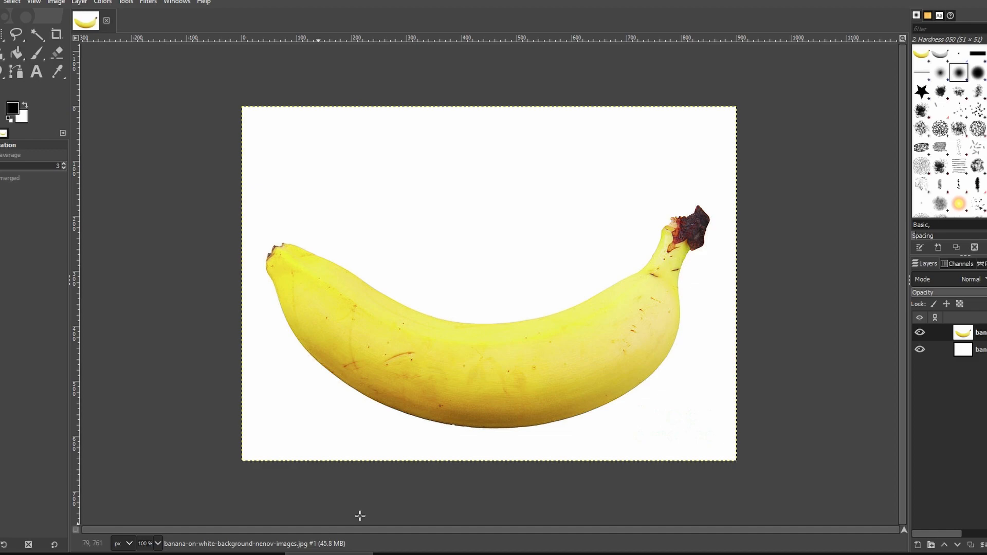
mouse_move(457, 403)
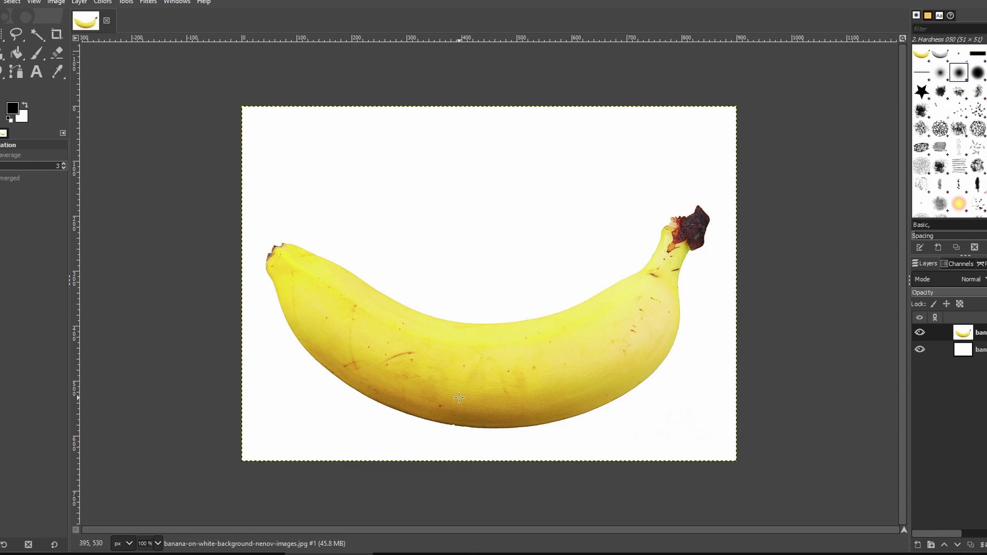
mouse_move(553, 386)
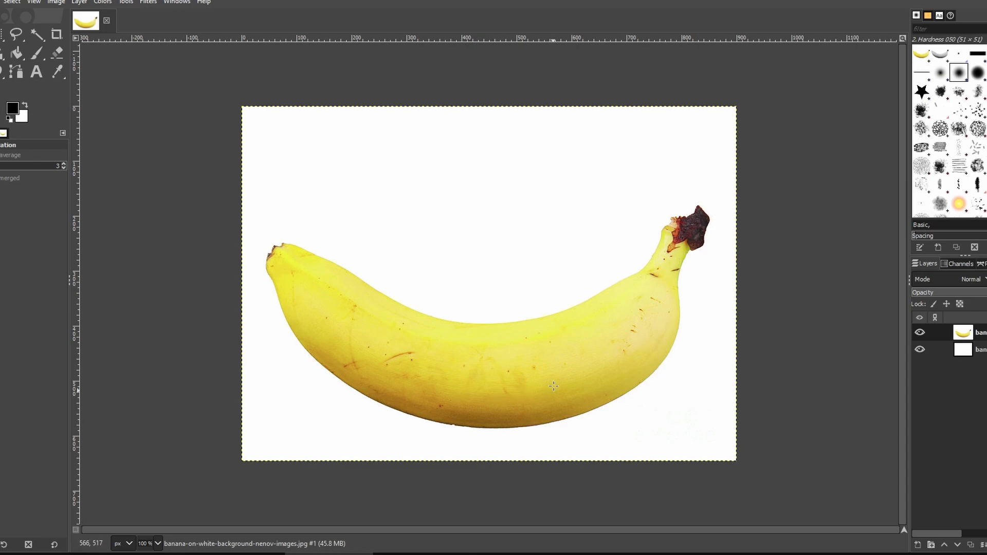
mouse_move(36, 35)
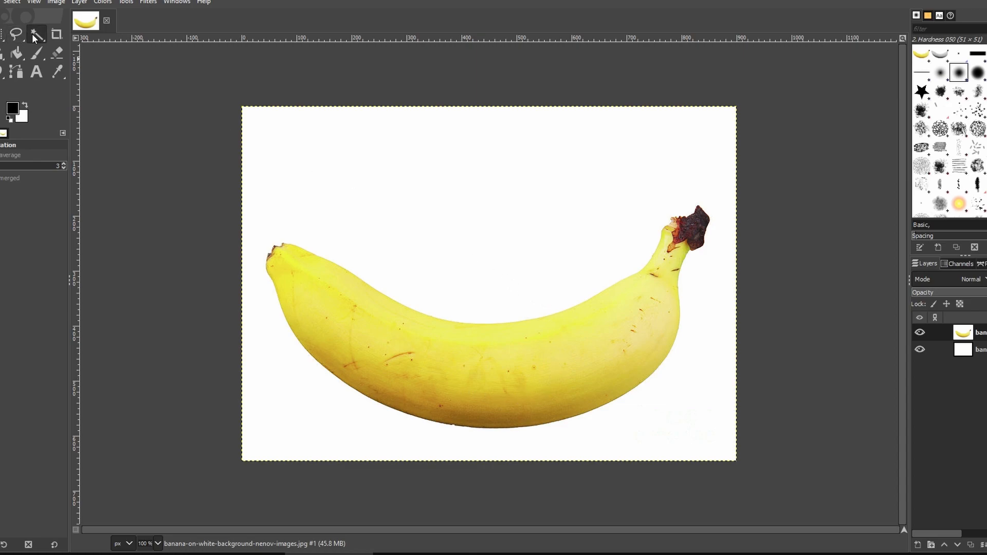
Fuzzy-select the white background around the banana so the selection traces the fruit's outline.
click(36, 34)
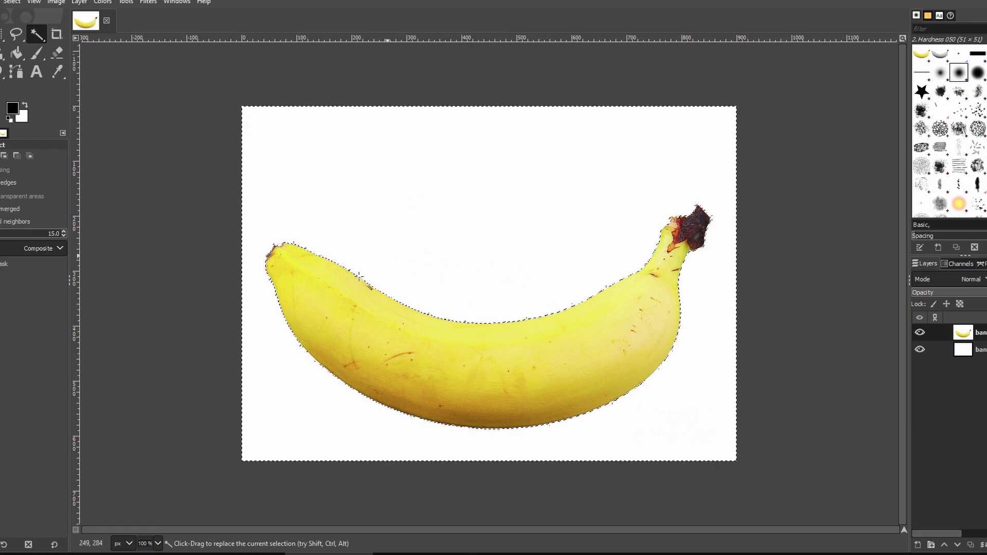
mouse_move(438, 353)
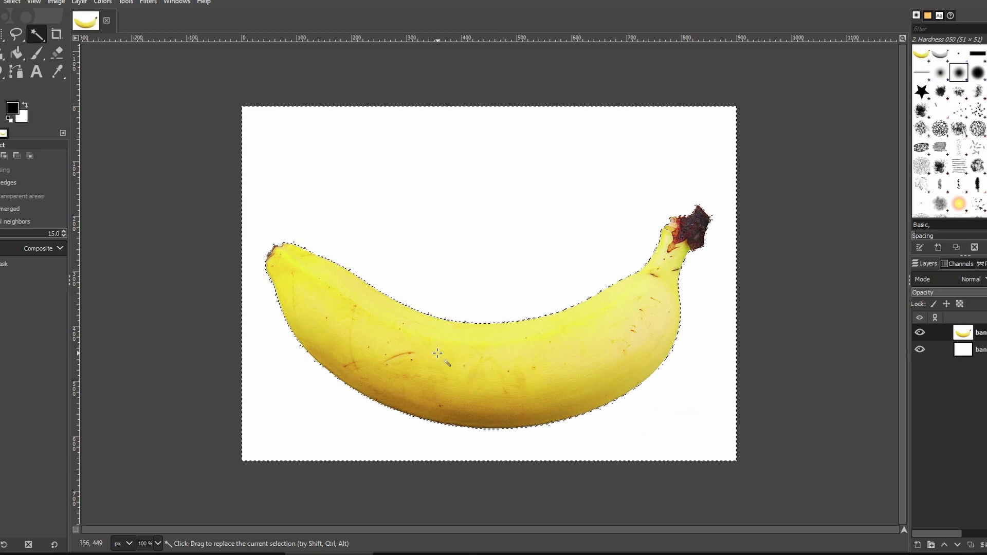
mouse_move(451, 350)
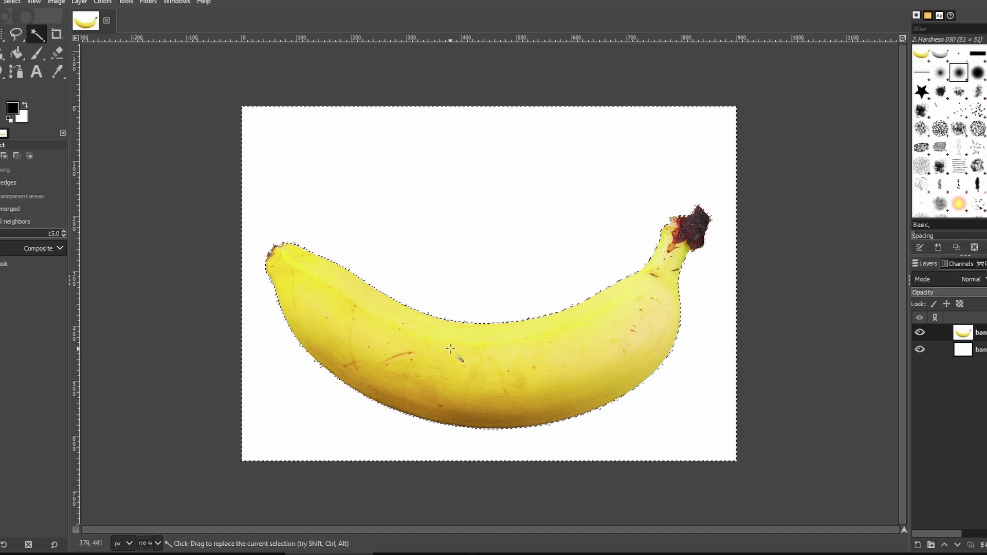
mouse_move(465, 368)
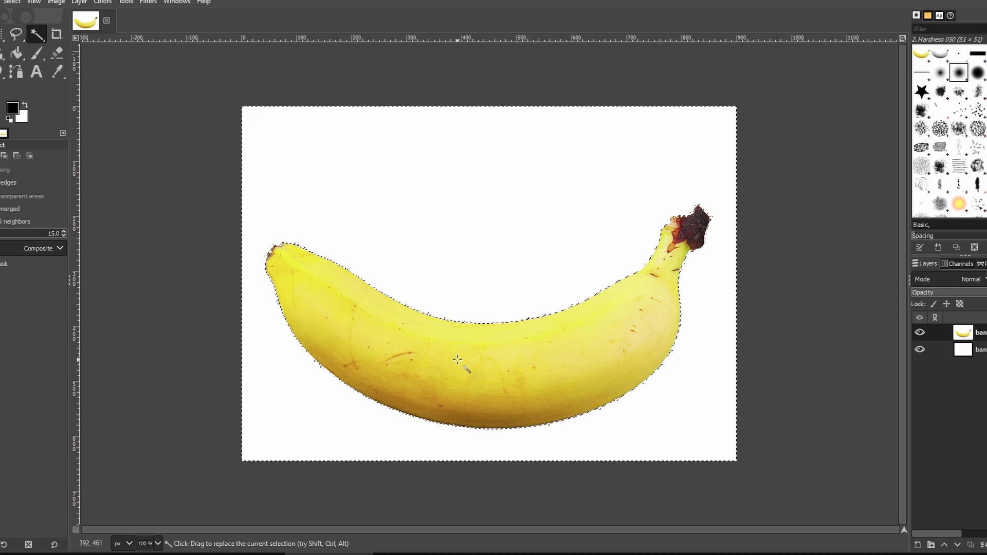
mouse_move(553, 271)
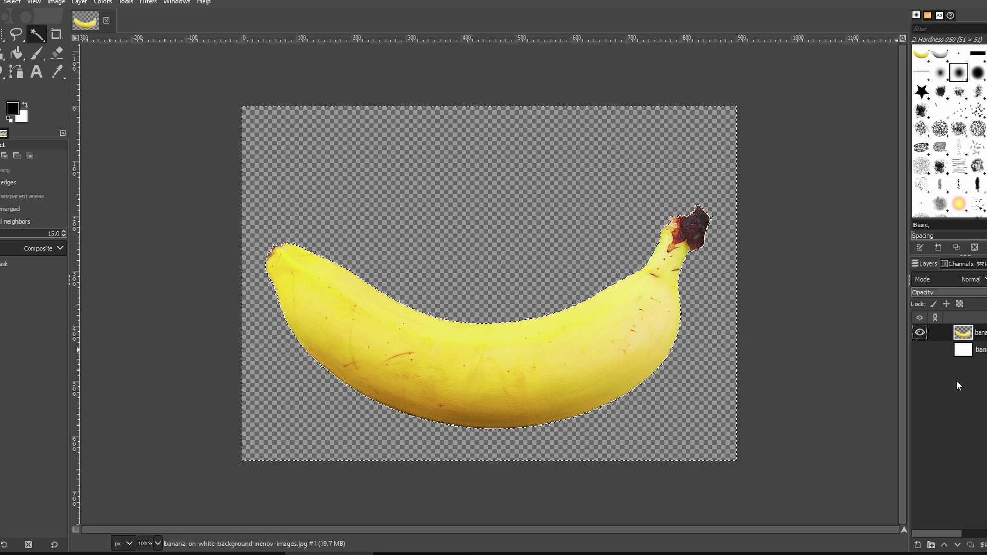
mouse_move(434, 214)
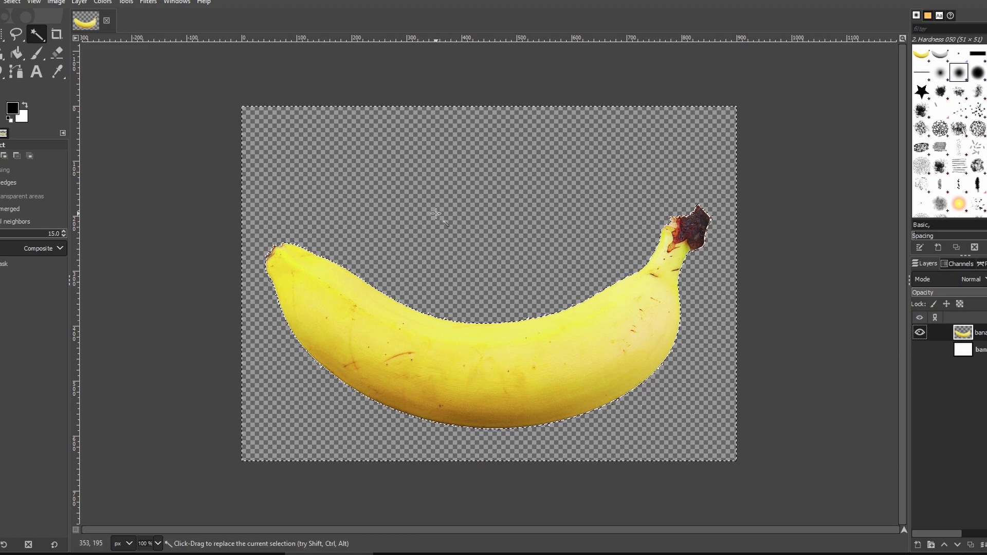